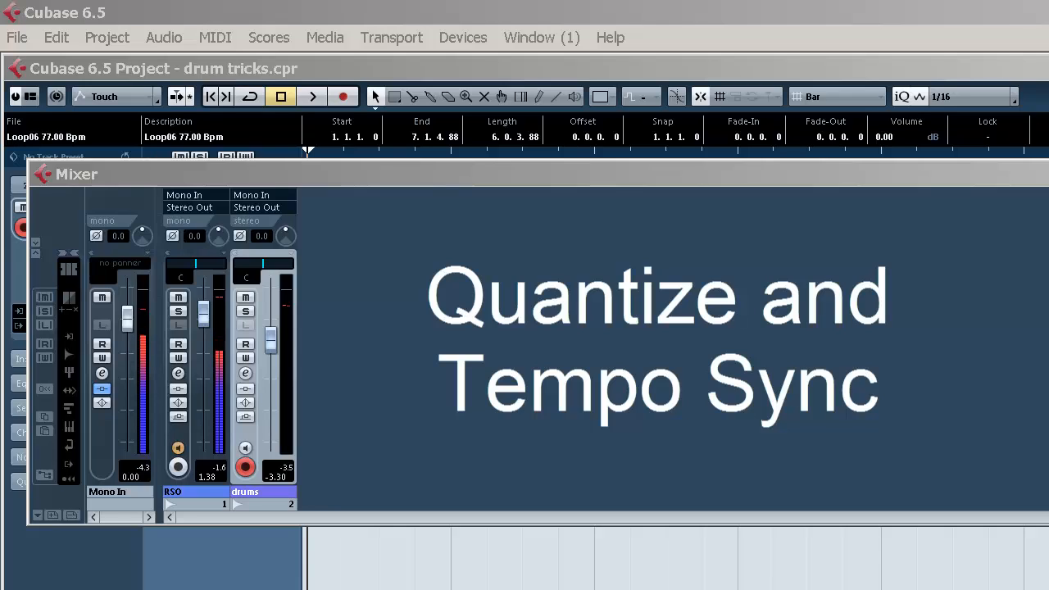
pyautogui.moveTo(639, 566)
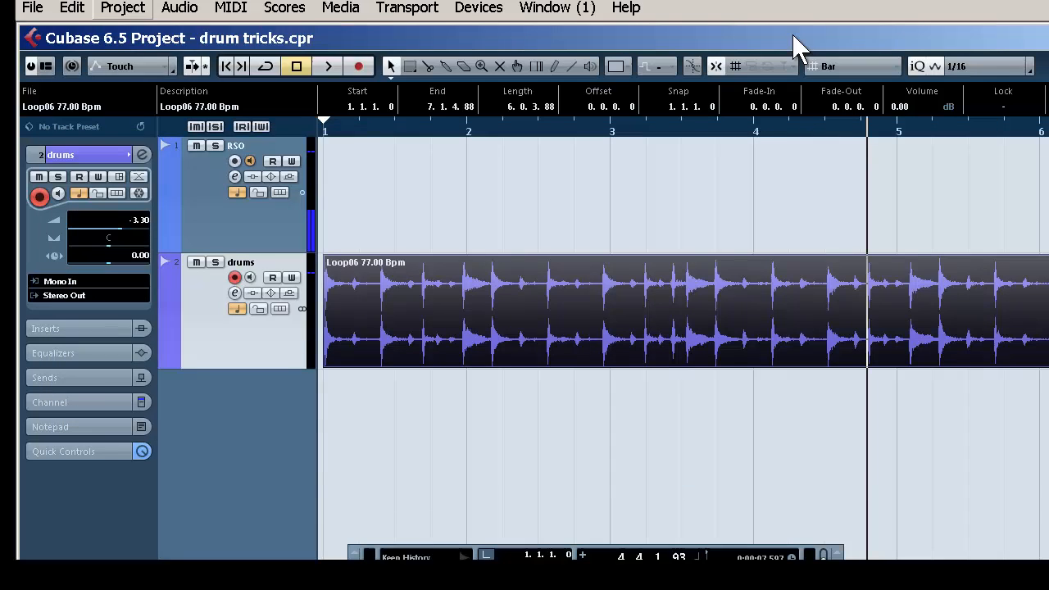
# Step: Run Tempo Detection on the drum loop, adding tempo and signature tracks around 75–78 BPM
pyautogui.click(122, 8)
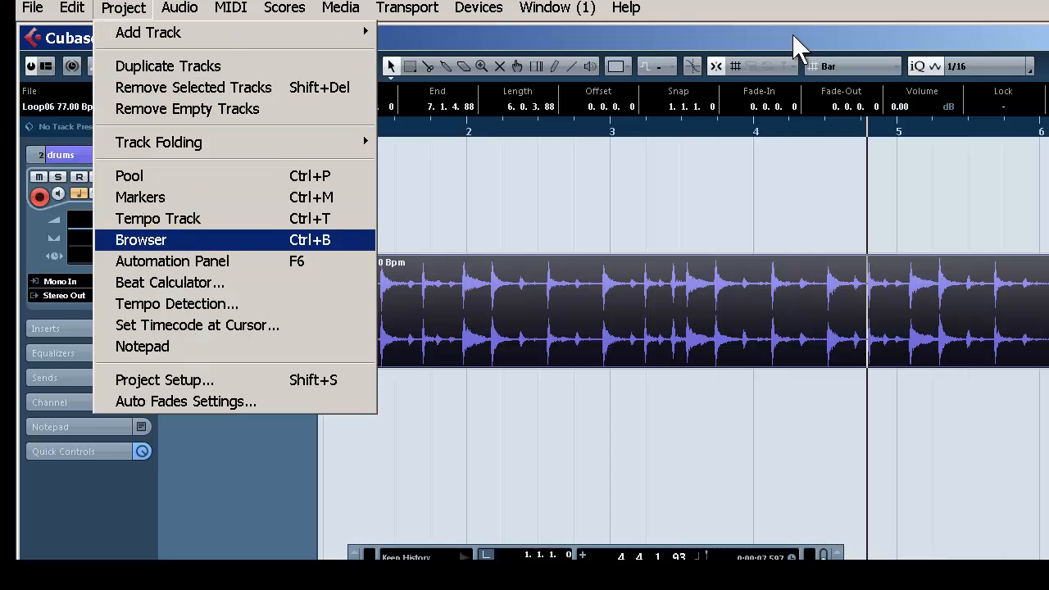
pyautogui.moveTo(175, 303)
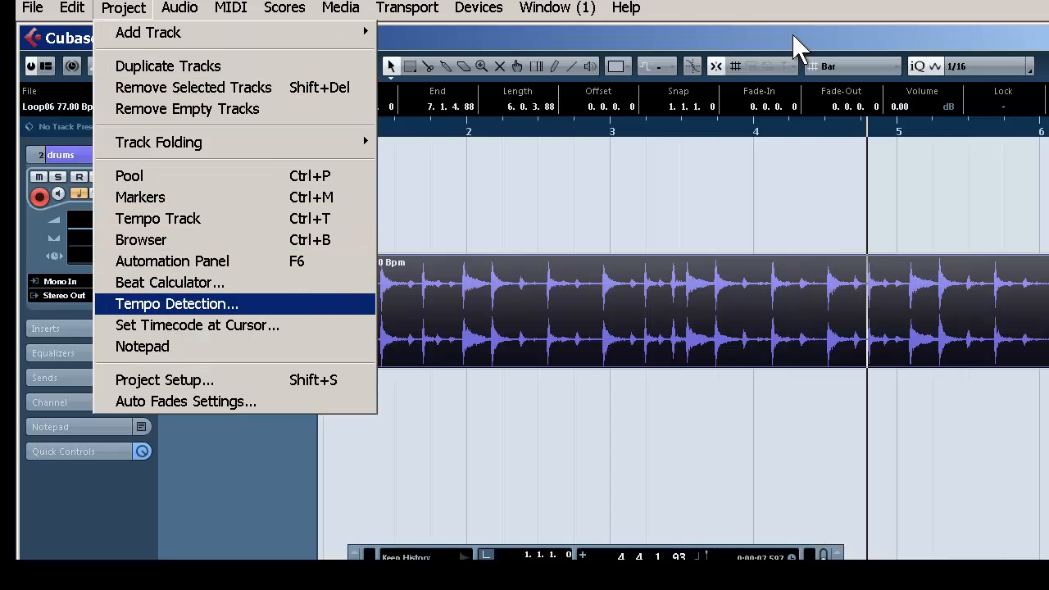
pyautogui.click(176, 304)
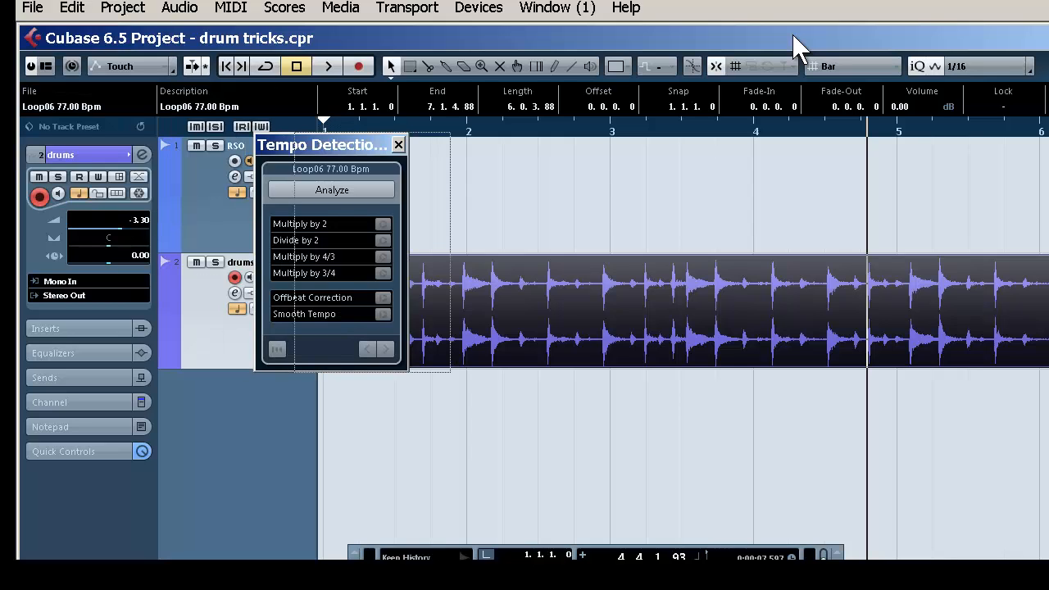
pyautogui.click(332, 189)
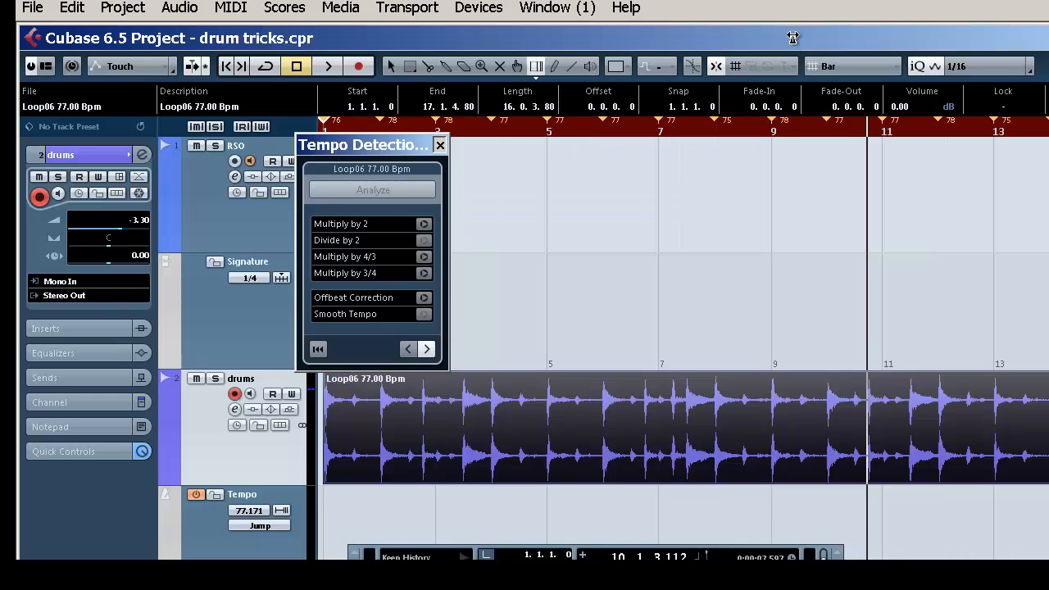
pyautogui.click(440, 146)
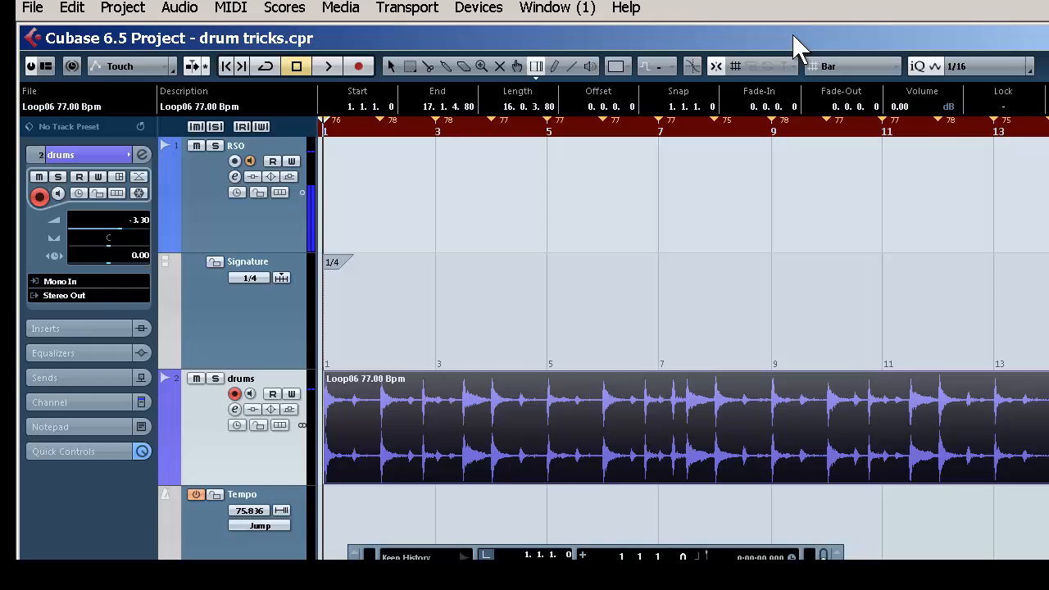
pyautogui.moveTo(660, 246)
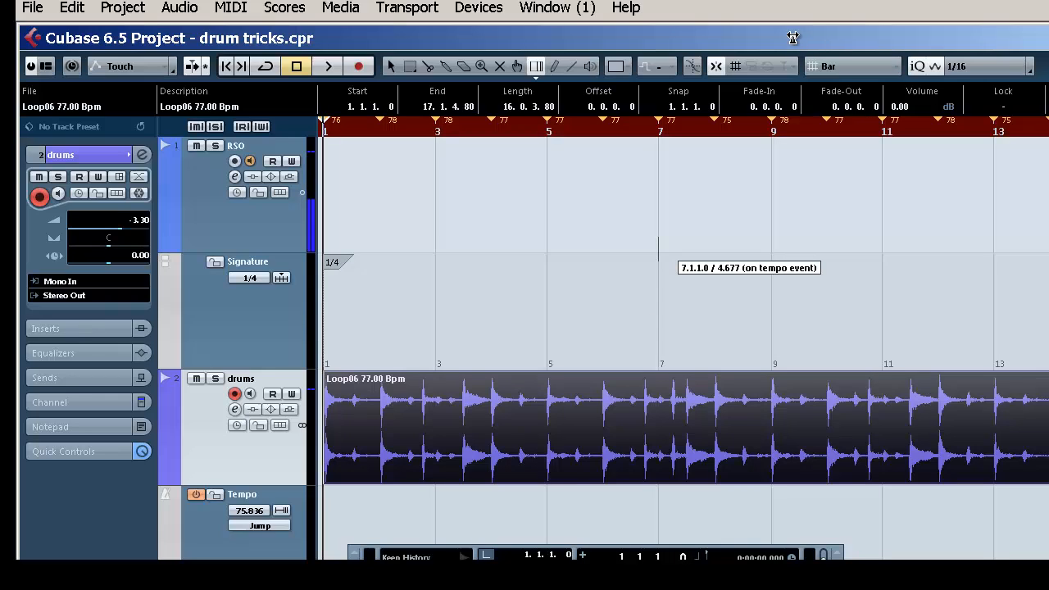
# Step: Start project playback so the drum loop follows the detected ~77 BPM tempo
pyautogui.click(327, 66)
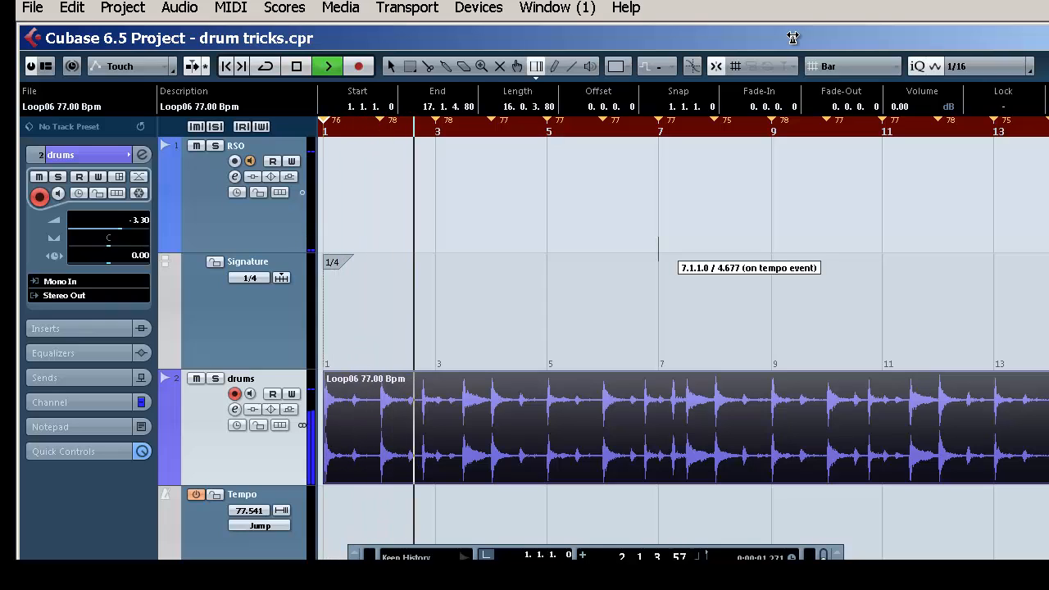